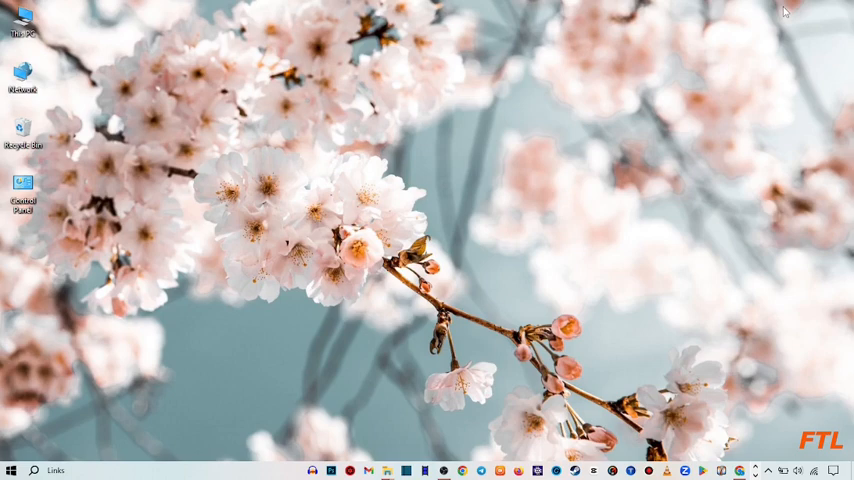
{"action": "mouse_move", "coordinate": [788, 288]}
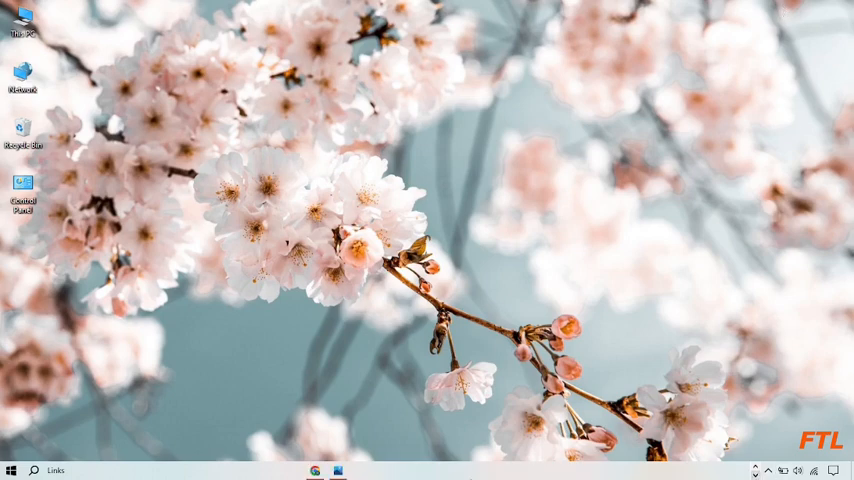
- Launch Google Chrome from the desktop to a new tab
{"action": "left_click", "coordinate": [314, 470]}
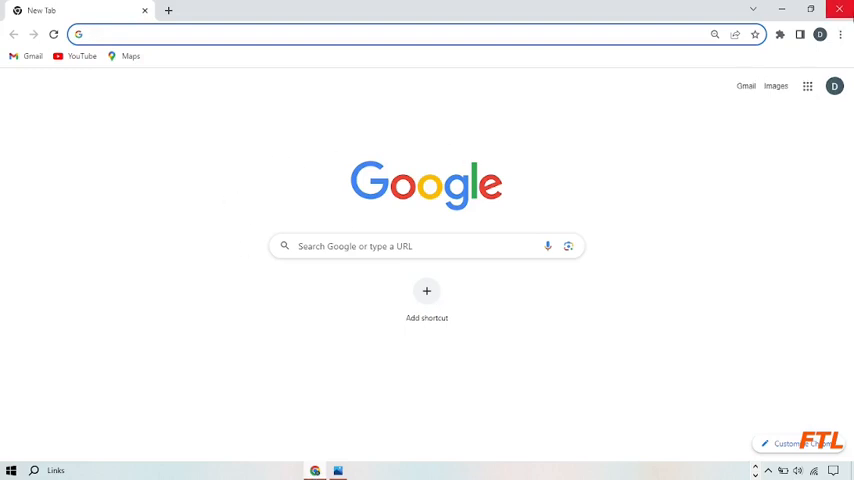
{"action": "mouse_move", "coordinate": [840, 34]}
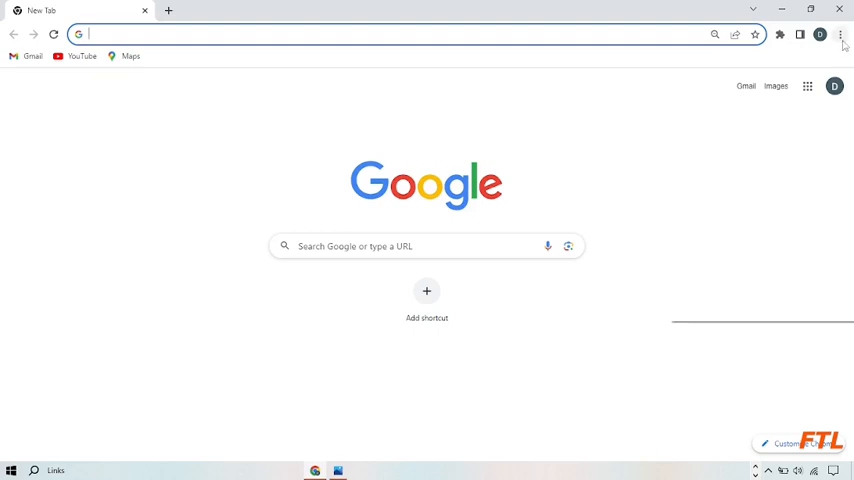
- Reach Privacy and security in Chrome Settings via the three-dot menu
{"action": "left_click", "coordinate": [840, 34]}
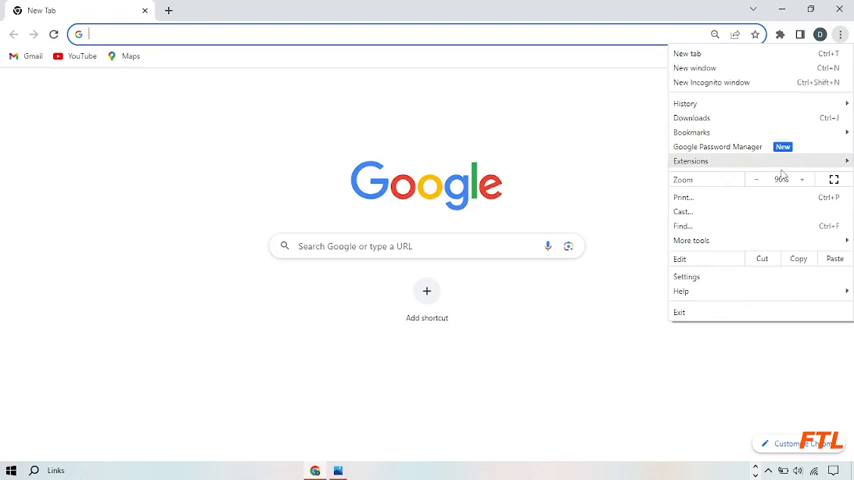
{"action": "left_click", "coordinate": [688, 276]}
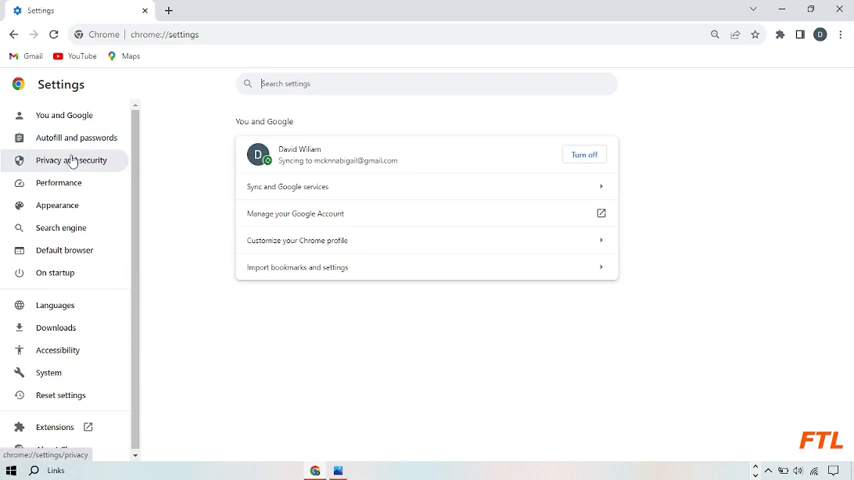
{"action": "left_click", "coordinate": [72, 160]}
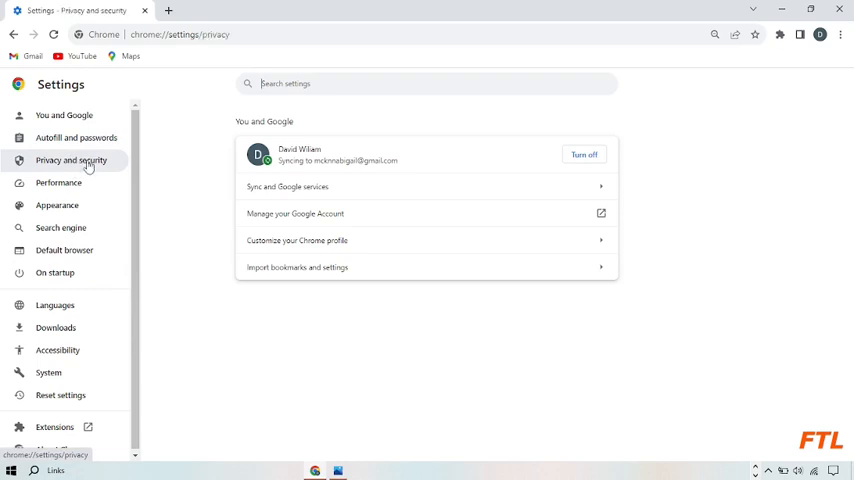
- Clear browsing history, cookies and cache for the Last hour time range
{"action": "left_click", "coordinate": [72, 160]}
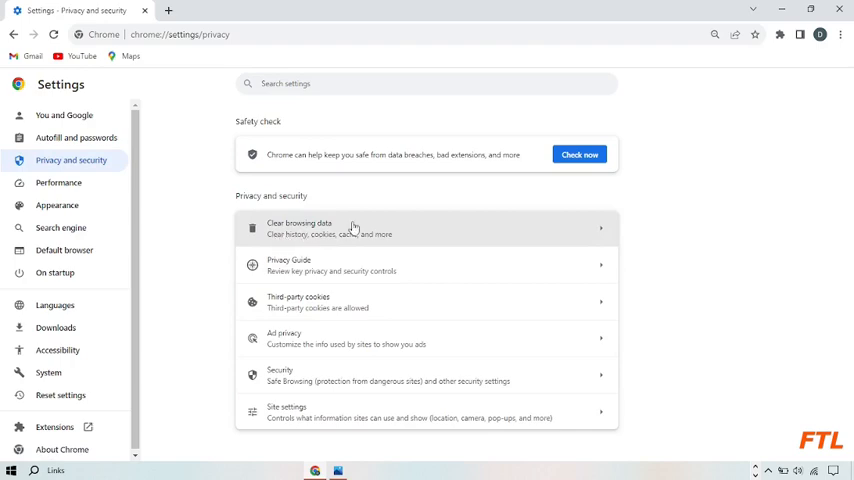
{"action": "mouse_move", "coordinate": [368, 232]}
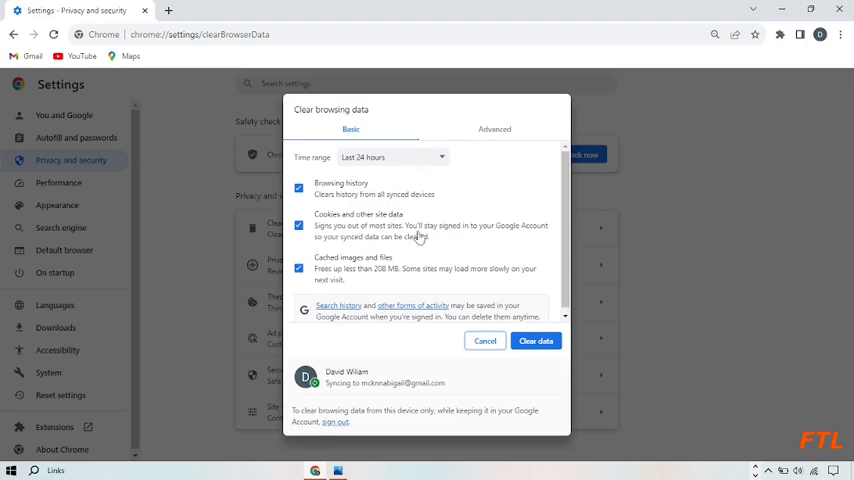
{"action": "mouse_move", "coordinate": [486, 224]}
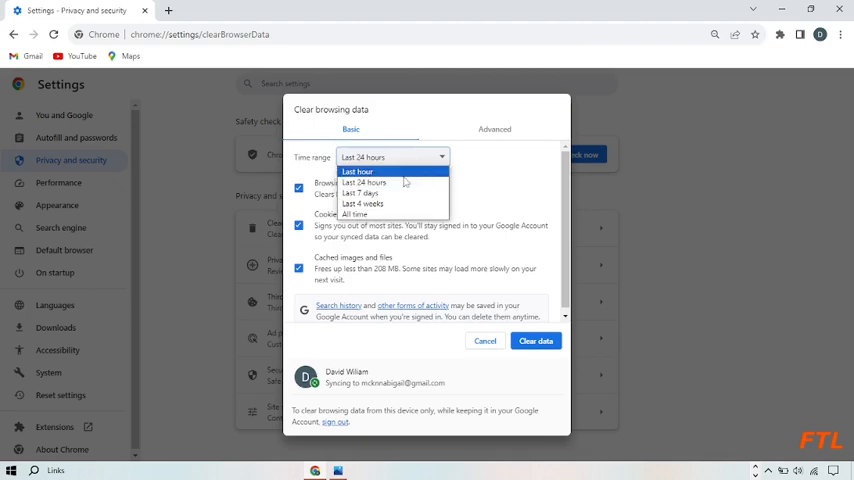
{"action": "left_click", "coordinate": [376, 182]}
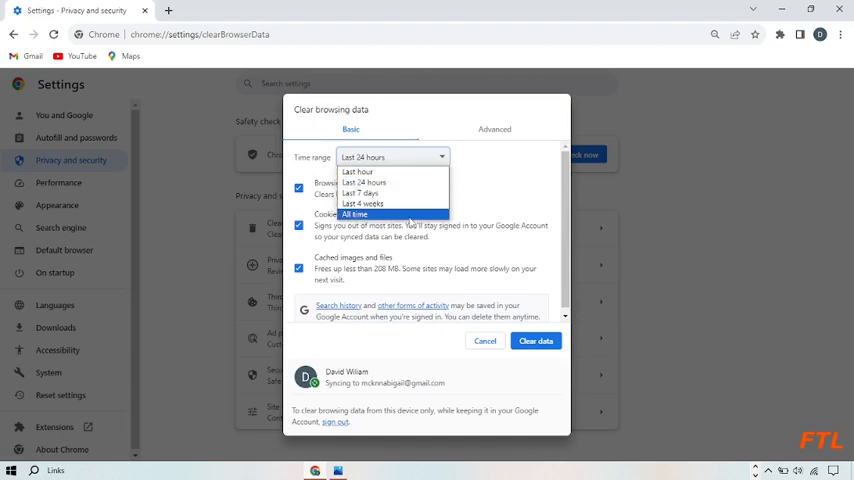
{"action": "left_click", "coordinate": [356, 214]}
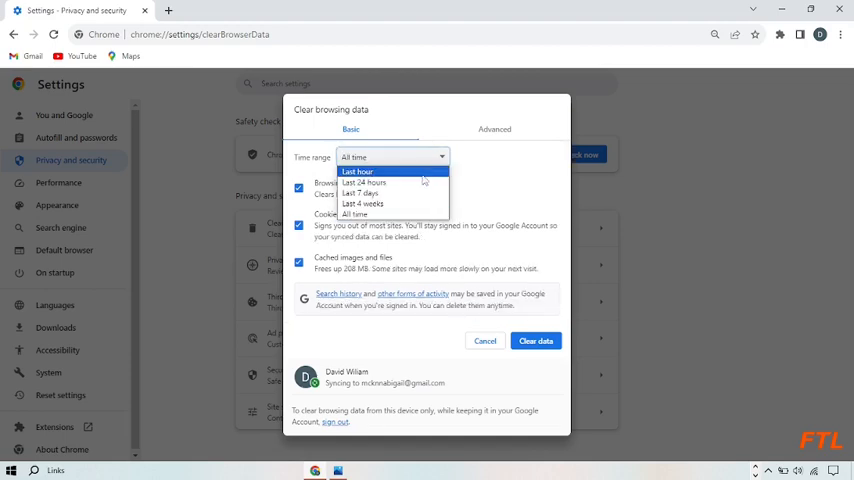
{"action": "left_click", "coordinate": [356, 172]}
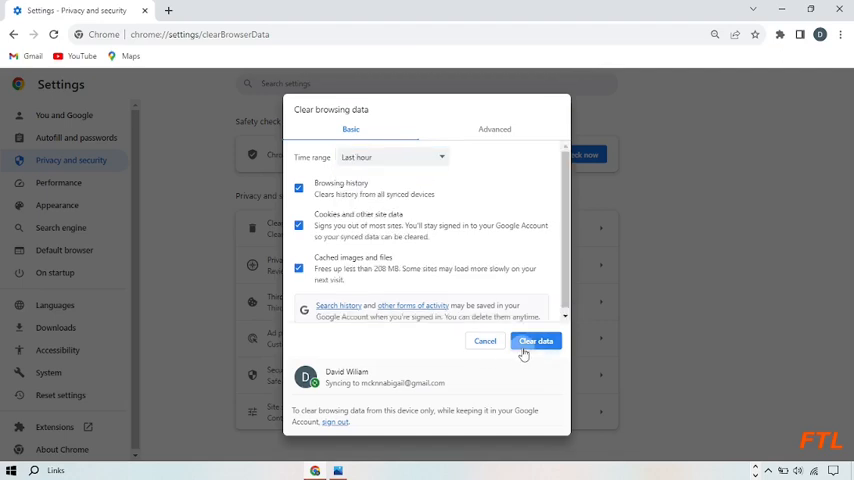
{"action": "left_click", "coordinate": [536, 340]}
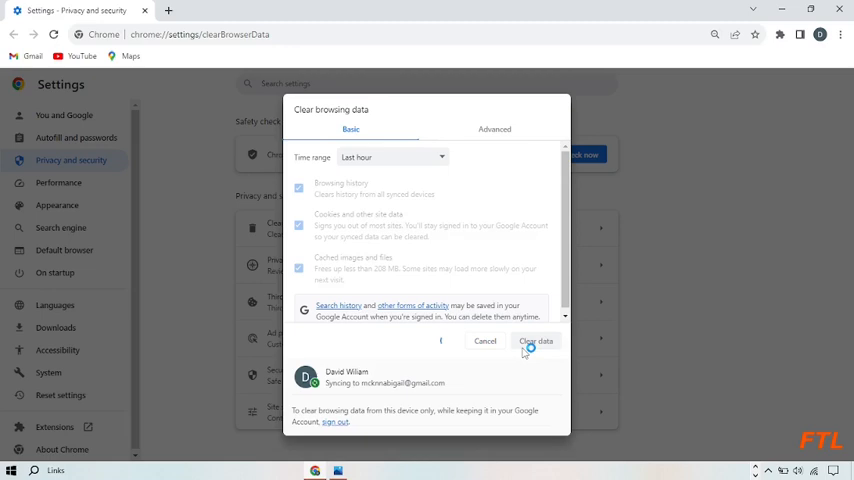
{"action": "left_click", "coordinate": [536, 340]}
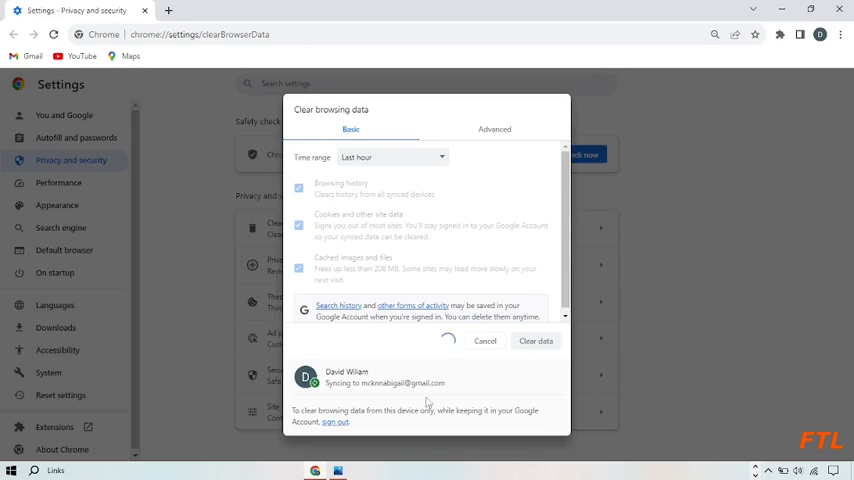
{"action": "mouse_move", "coordinate": [452, 334]}
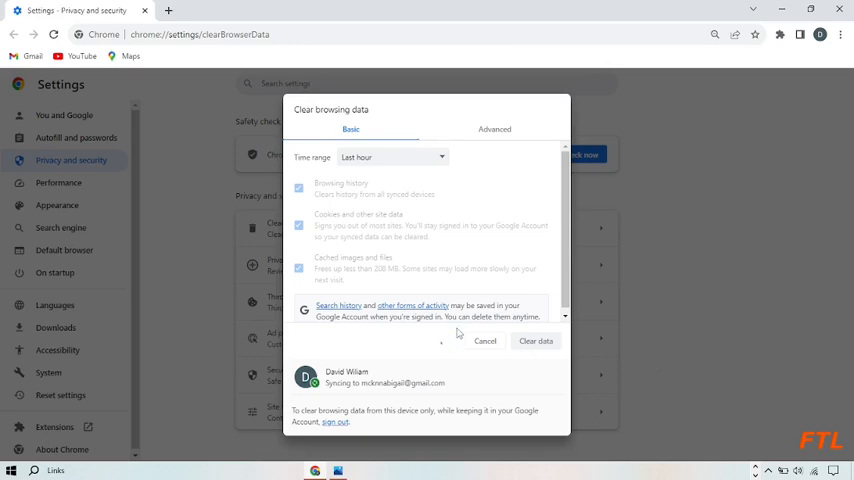
- Return to a new tab and bring up the three-dot main menu
{"action": "left_click", "coordinate": [484, 340]}
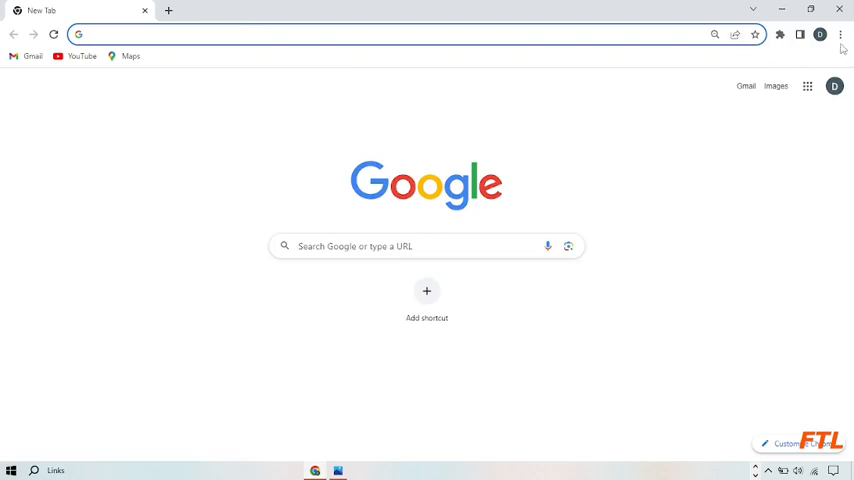
{"action": "left_click", "coordinate": [840, 34]}
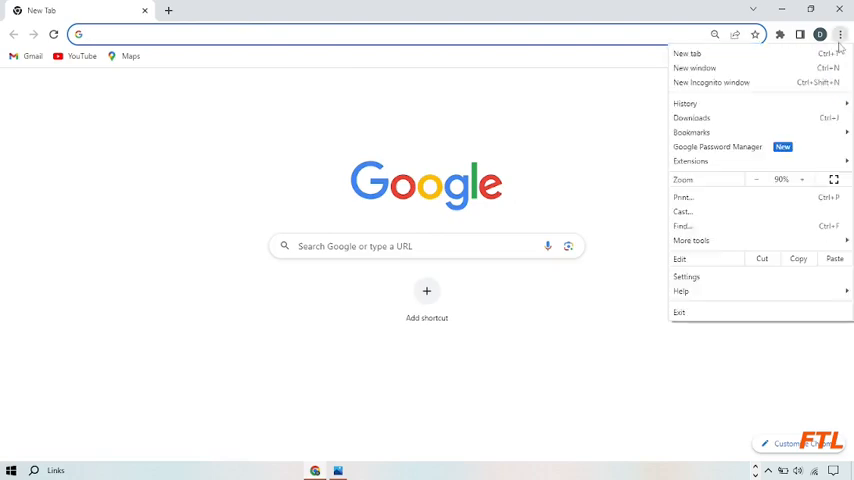
{"action": "mouse_move", "coordinate": [686, 276]}
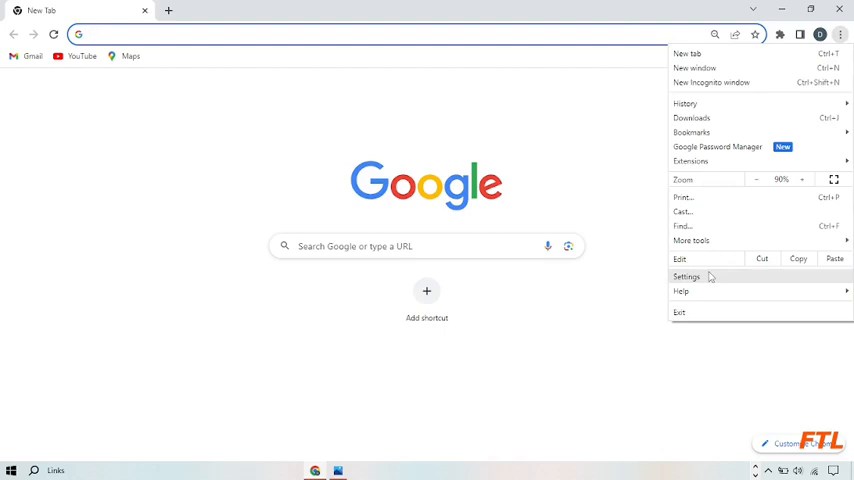
- Go to Settings to reach the Extensions list of installed add-ons
{"action": "left_click", "coordinate": [686, 276]}
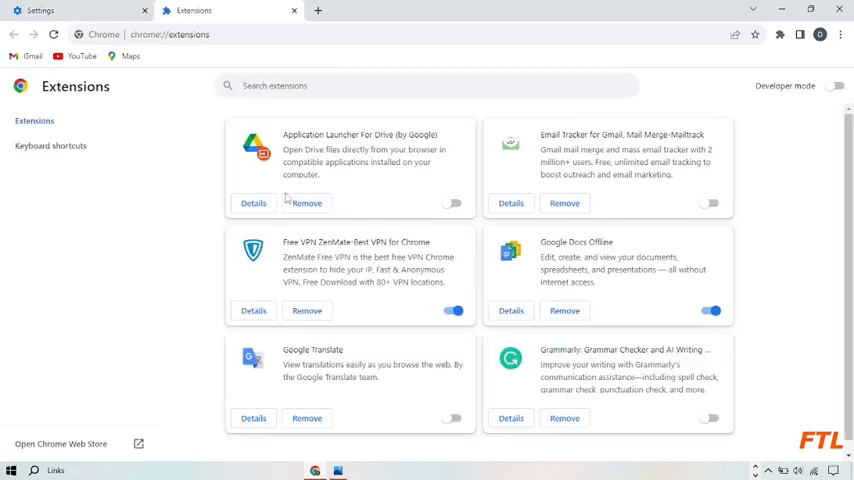
{"action": "mouse_move", "coordinate": [638, 292]}
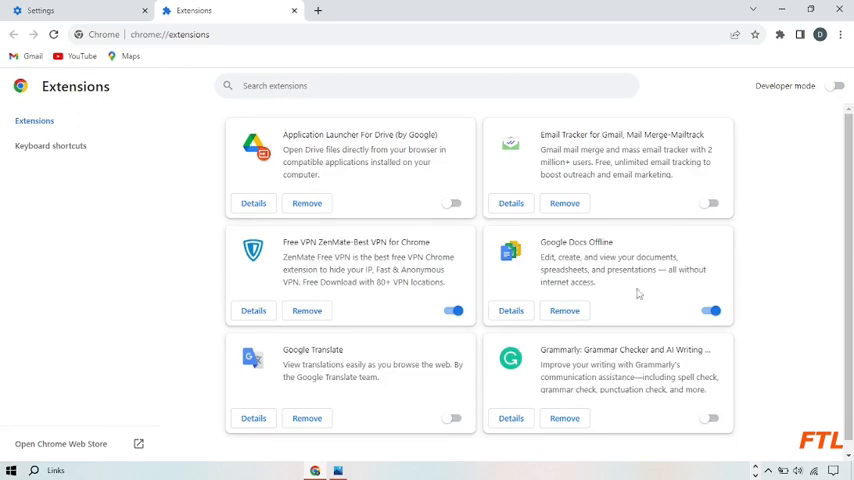
{"action": "mouse_move", "coordinate": [338, 210]}
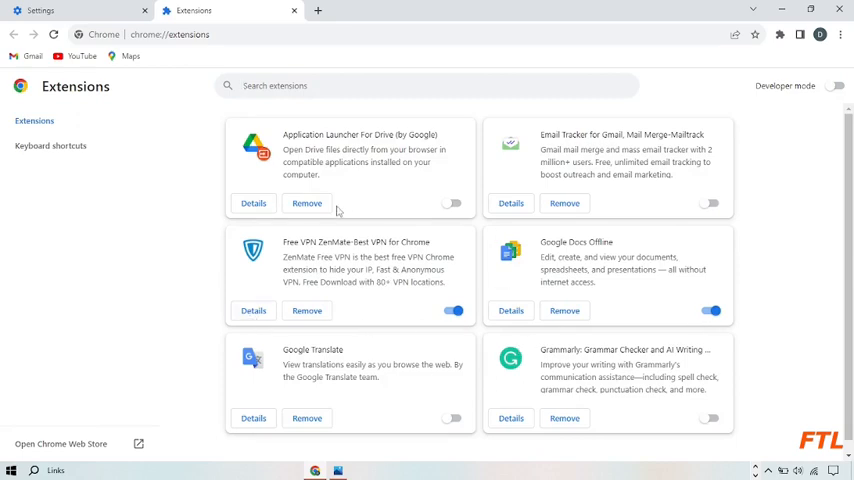
{"action": "mouse_move", "coordinate": [388, 212]}
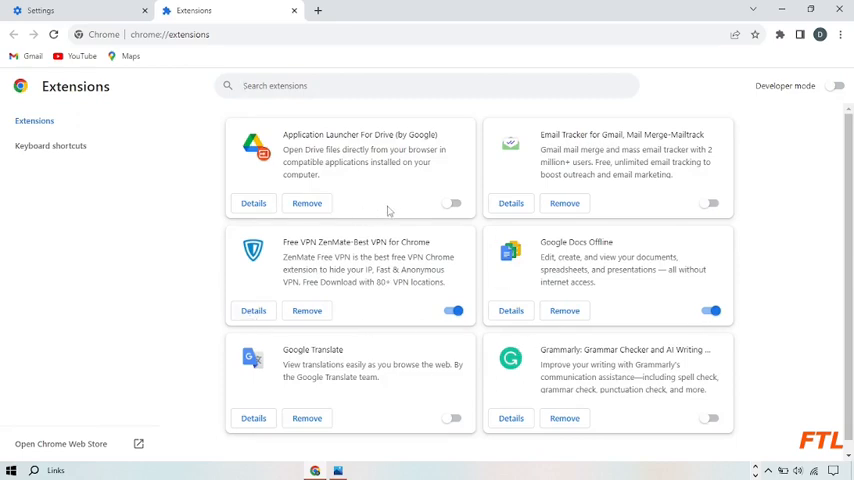
{"action": "mouse_move", "coordinate": [522, 270]}
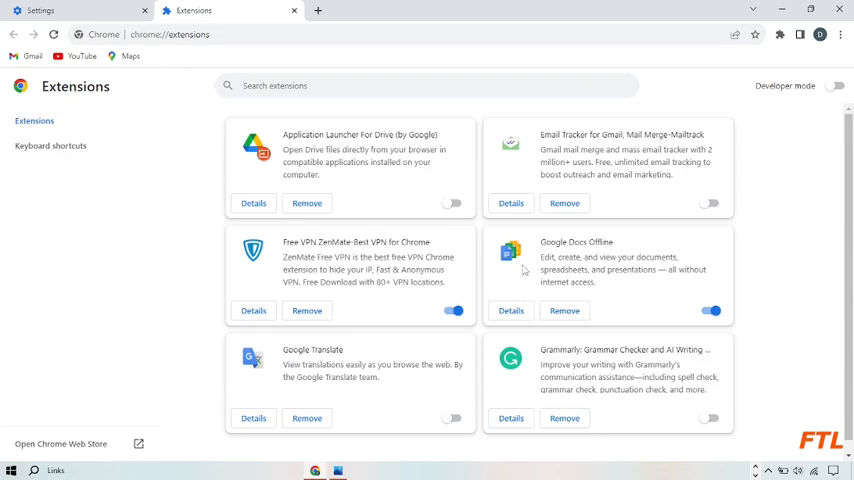